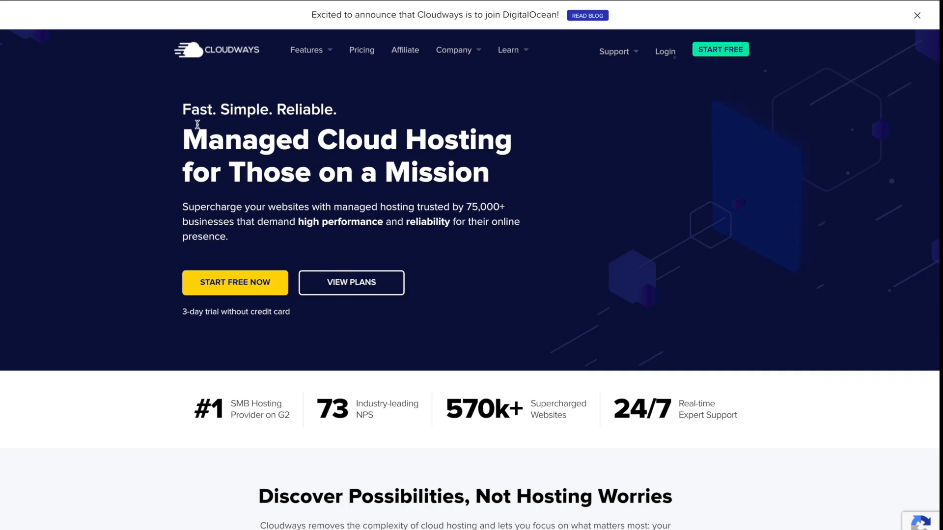
mouse_move(88, 32)
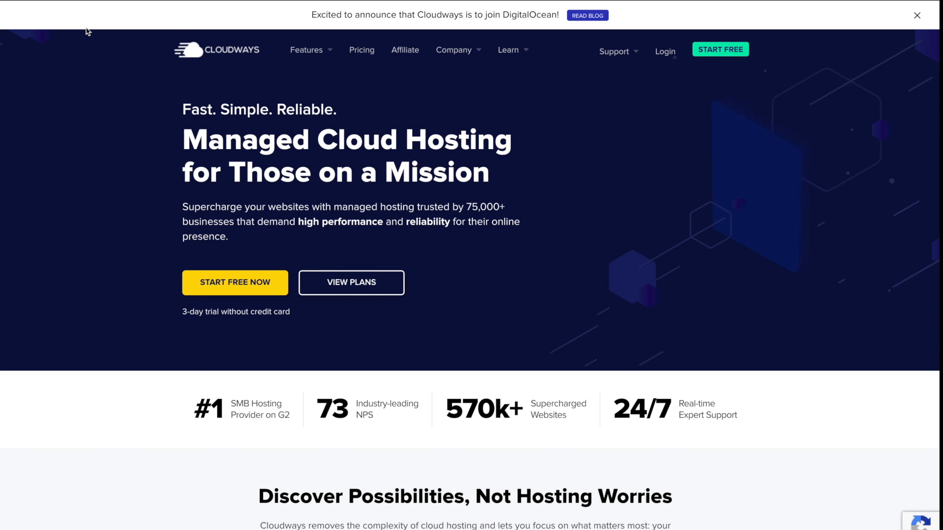
mouse_move(306, 50)
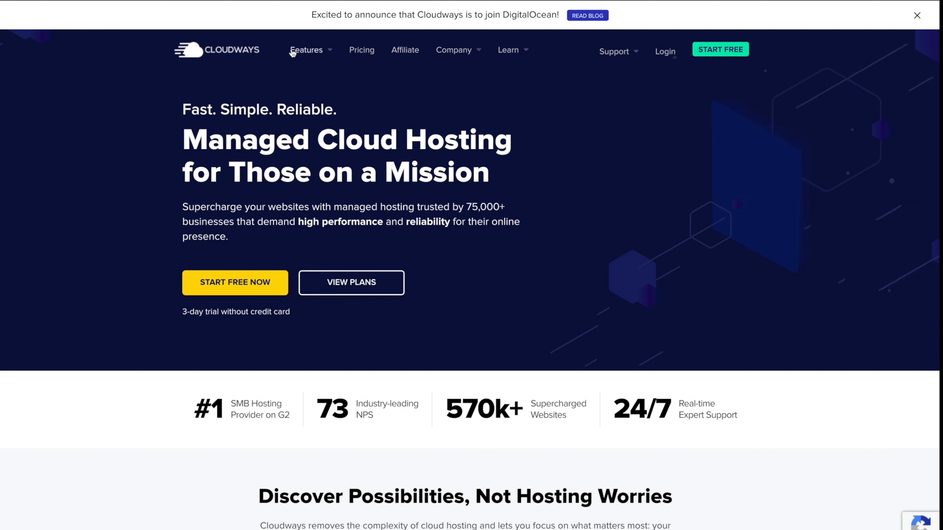
mouse_move(233, 53)
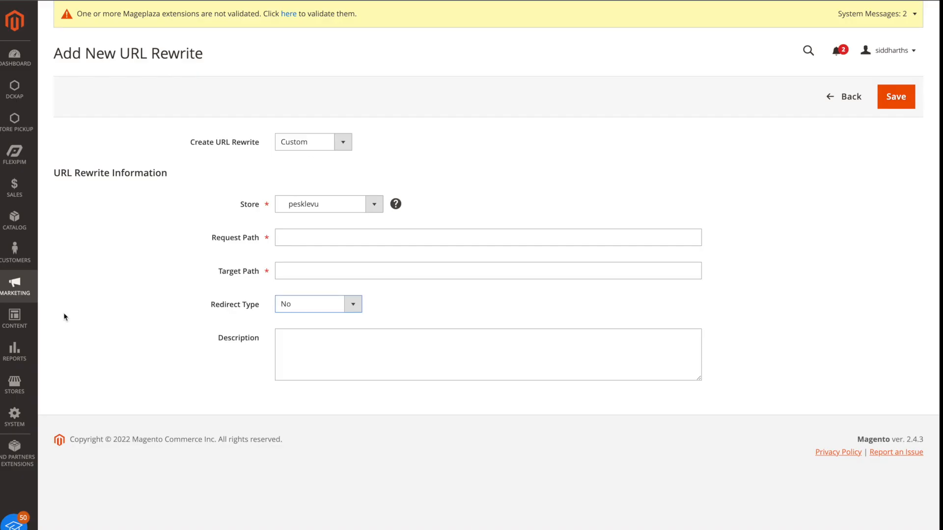
mouse_move(17, 292)
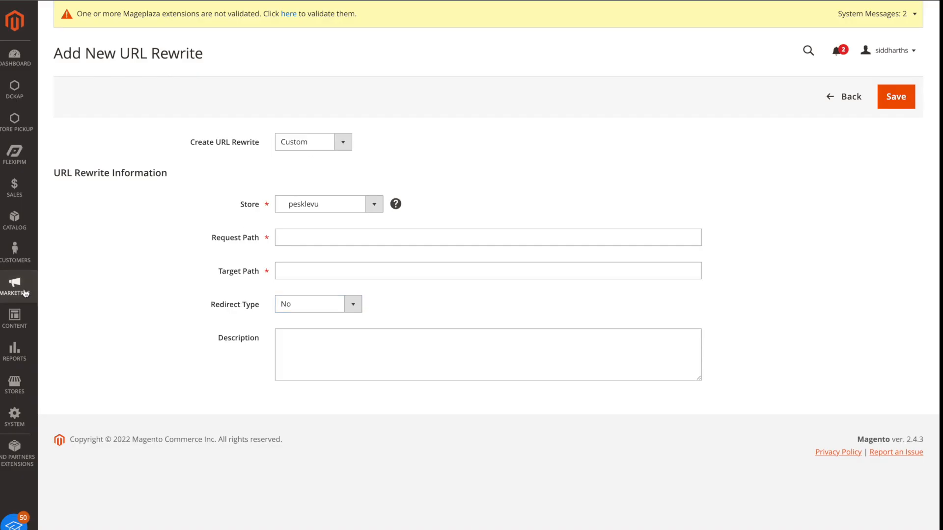
- Go to Marketing > SEO & Search > URL Rewrites to view the rewrites grid
click(16, 288)
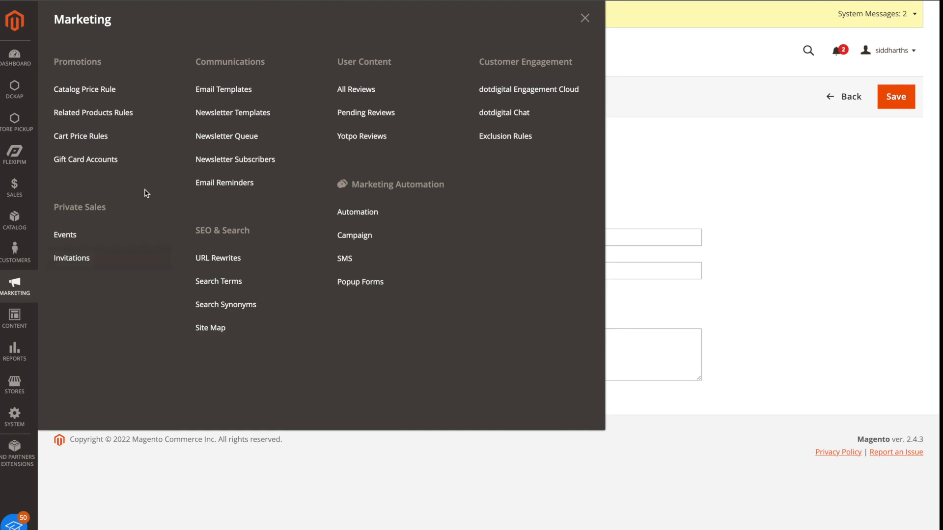
mouse_move(354, 235)
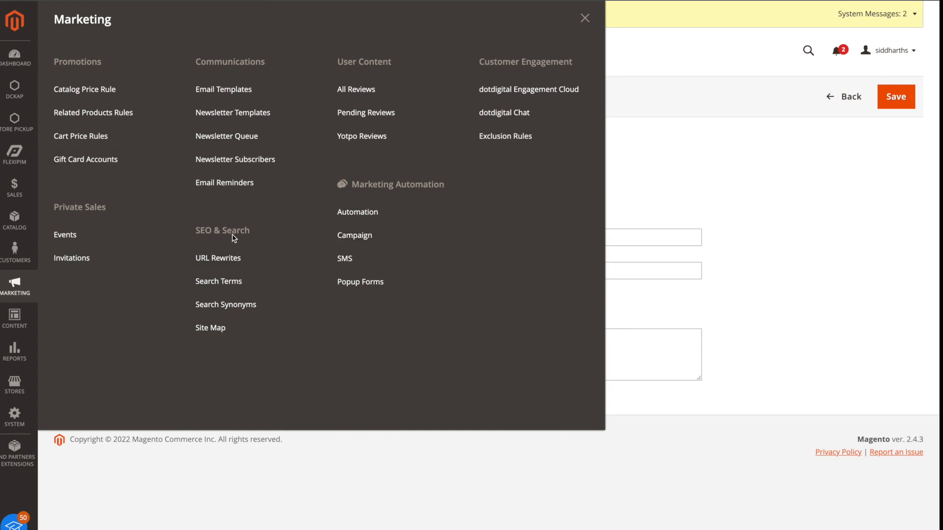
mouse_move(218, 258)
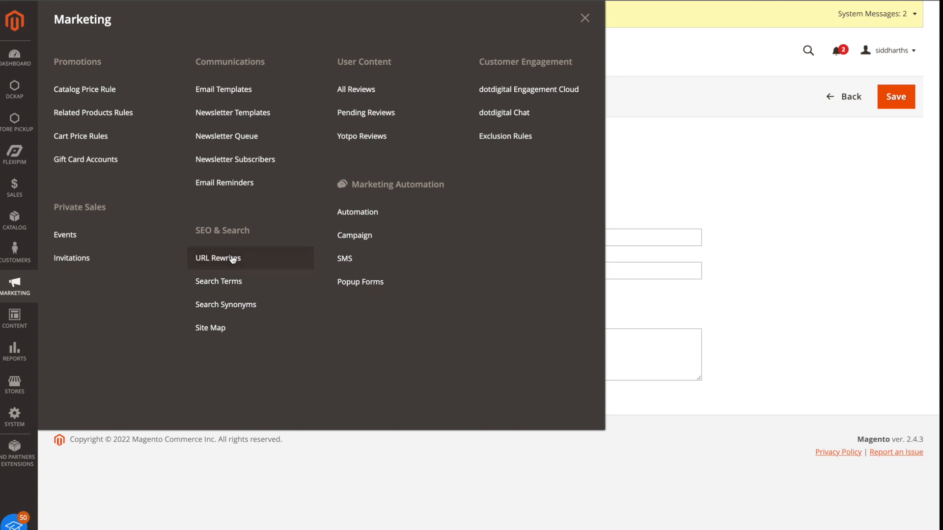
click(218, 258)
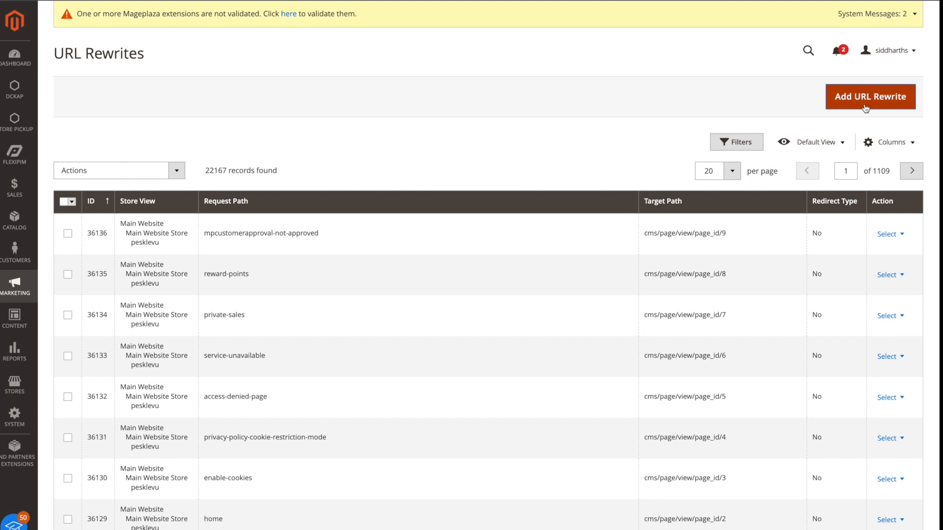
mouse_move(764, 240)
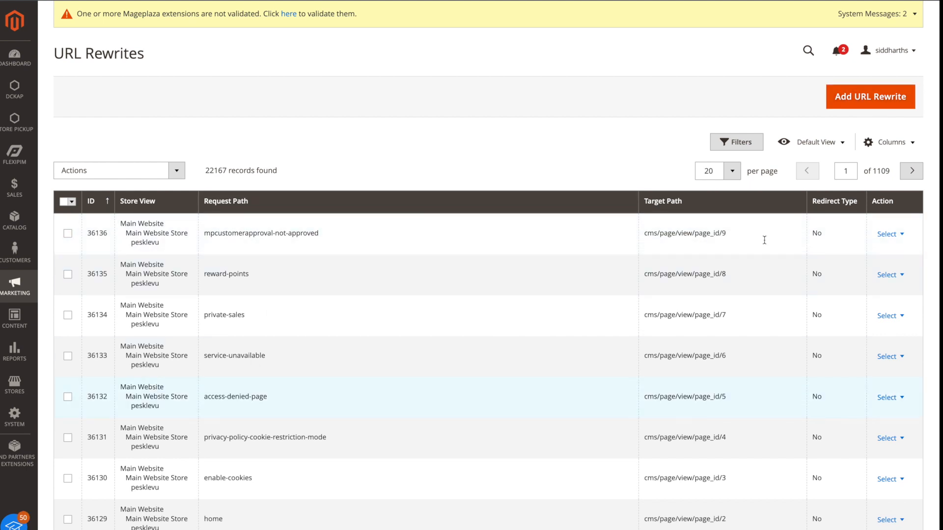
mouse_move(816, 218)
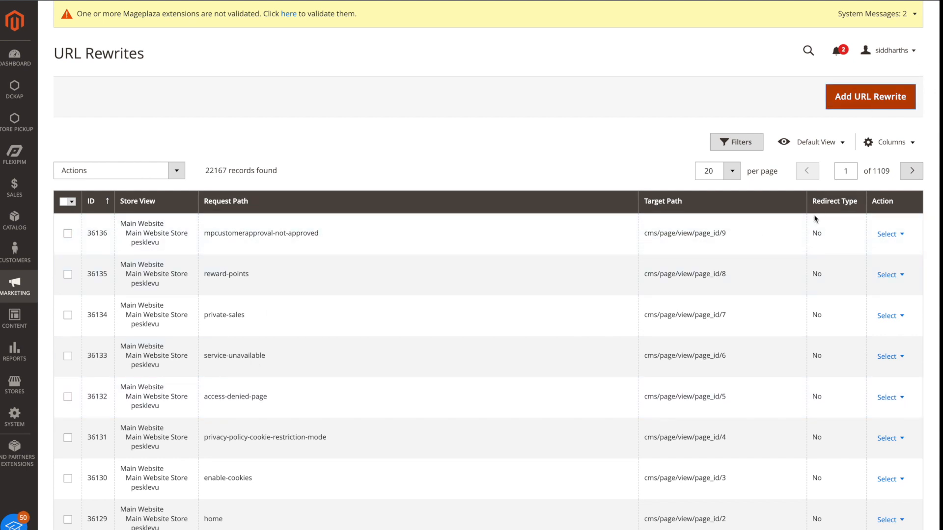
- Add a new Custom URL rewrite assigned to the pesklevu store view
click(870, 96)
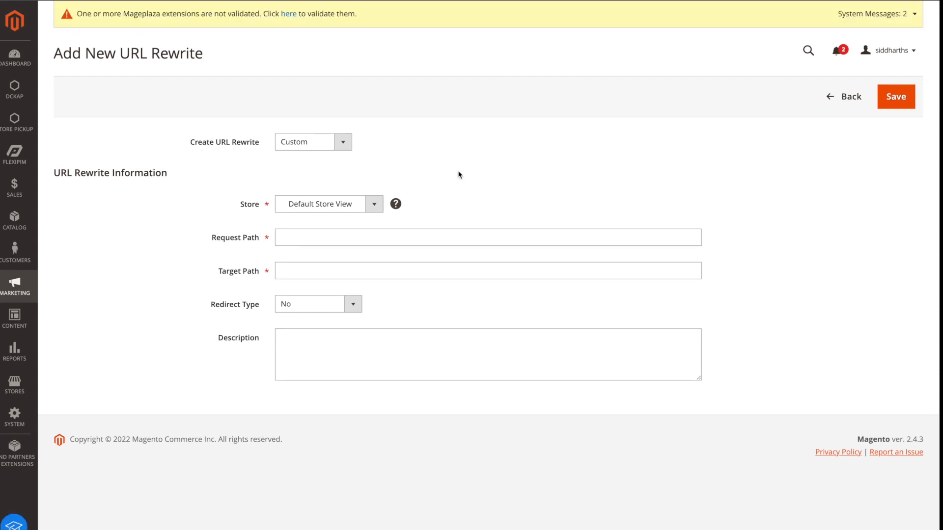
mouse_move(377, 158)
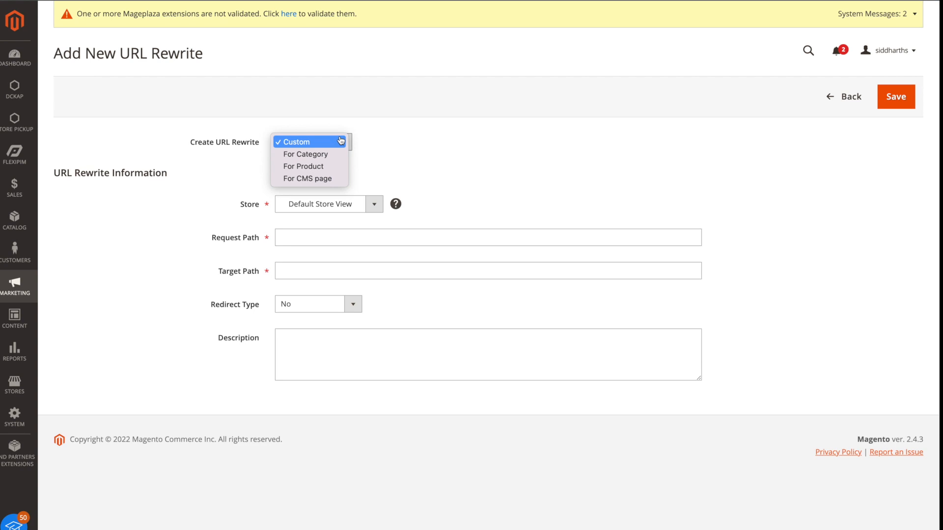
click(294, 141)
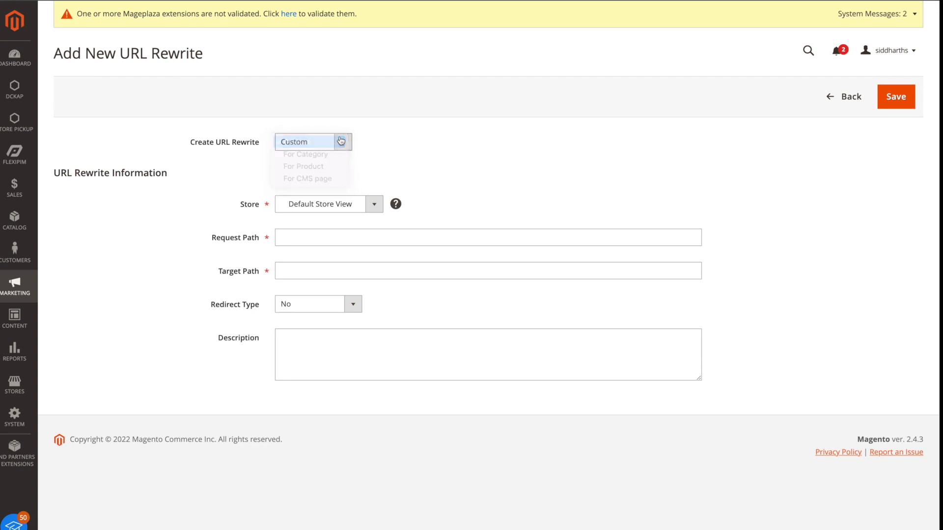
click(313, 142)
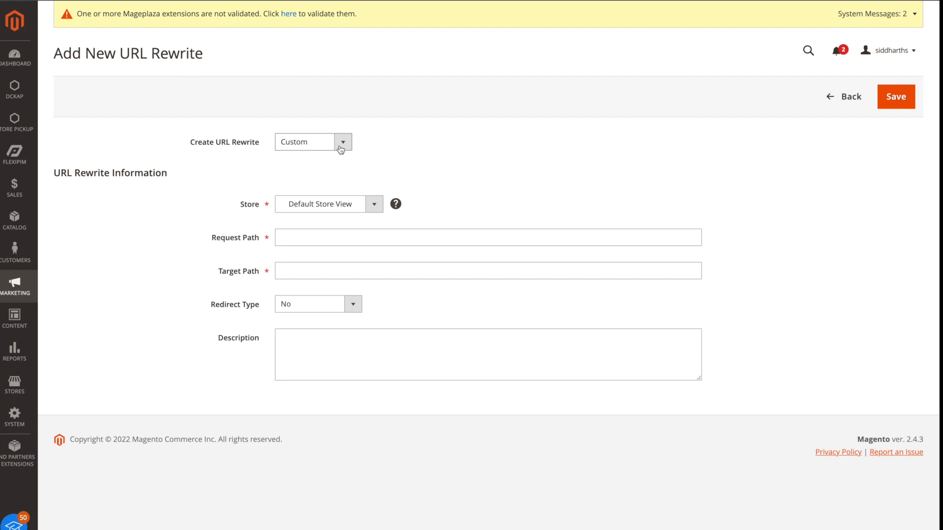
click(373, 204)
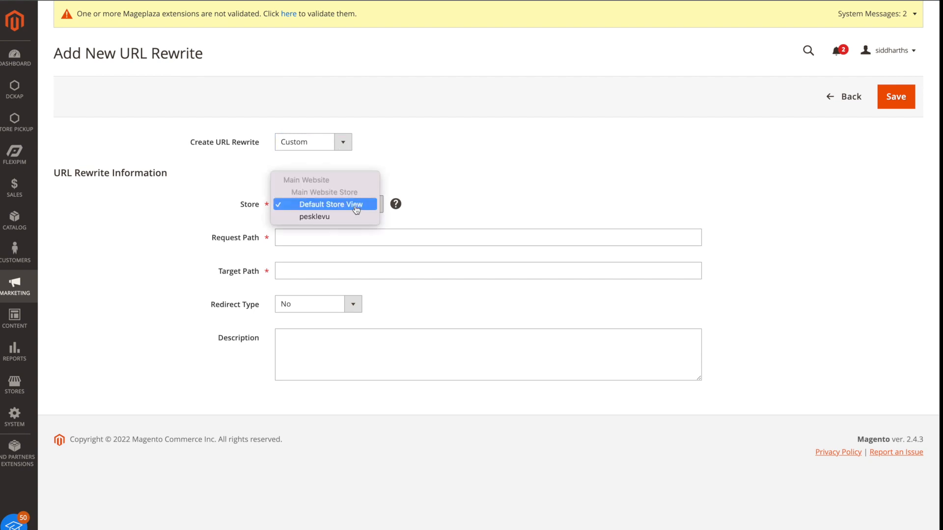
mouse_move(313, 217)
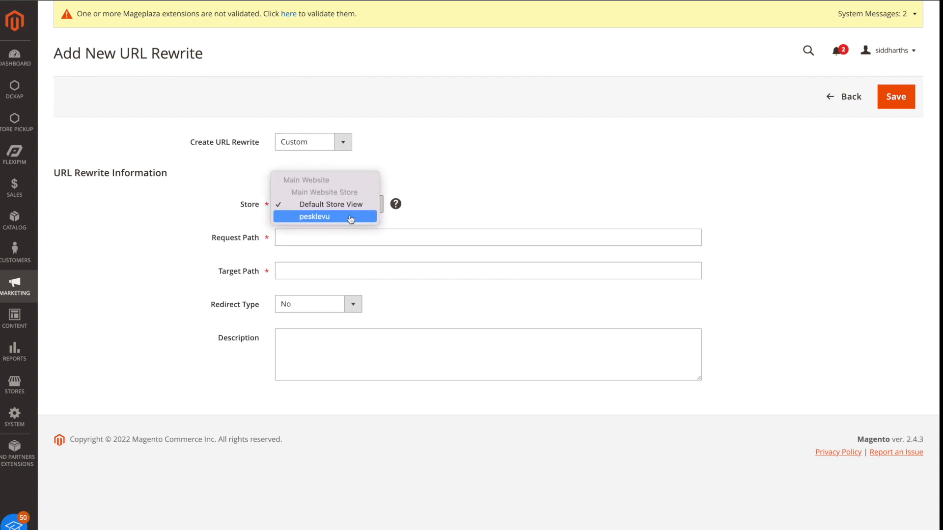
click(313, 217)
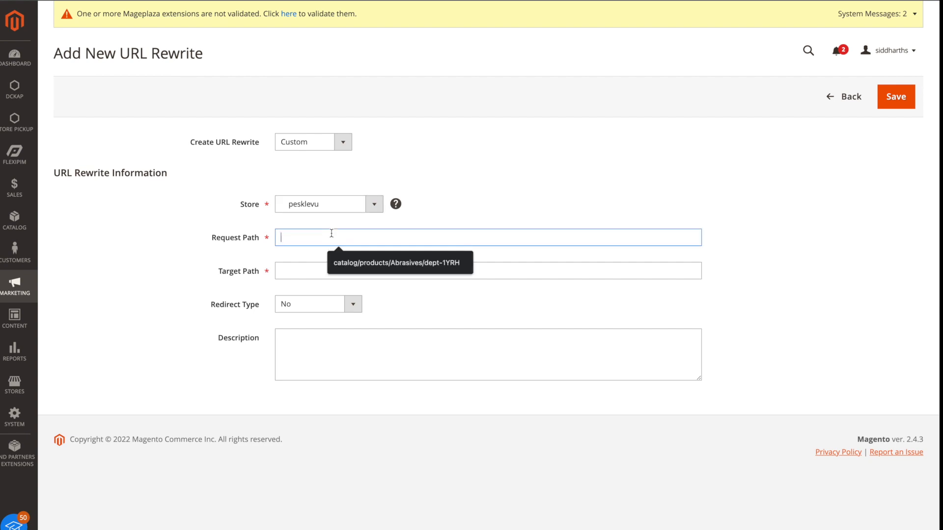
mouse_move(306, 241)
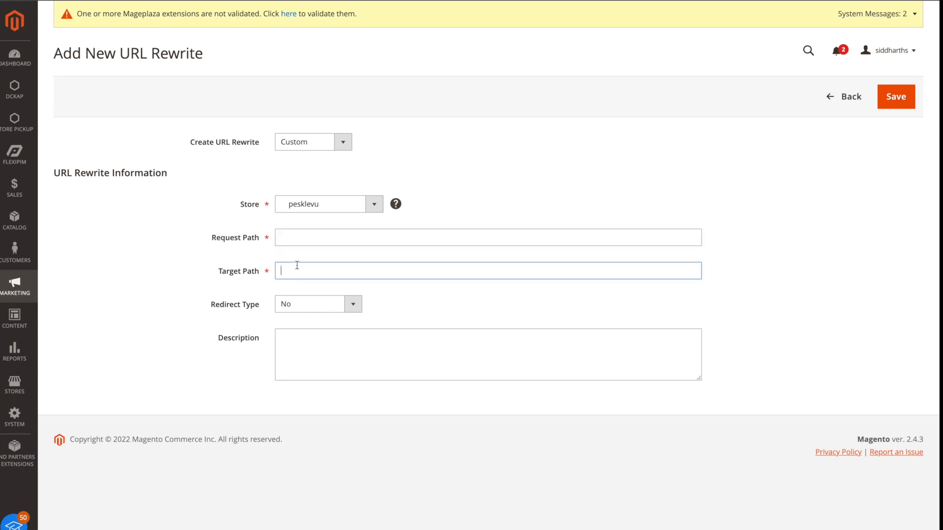
mouse_move(297, 265)
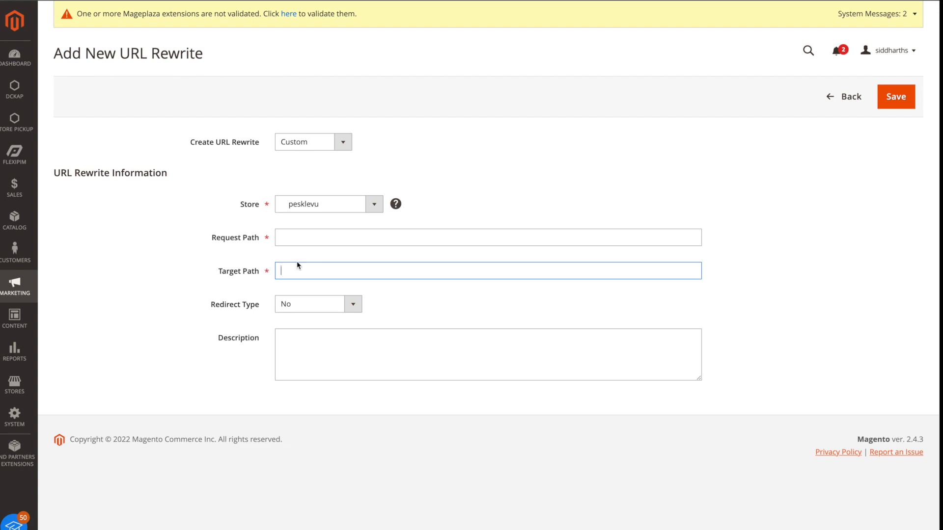
mouse_move(312, 303)
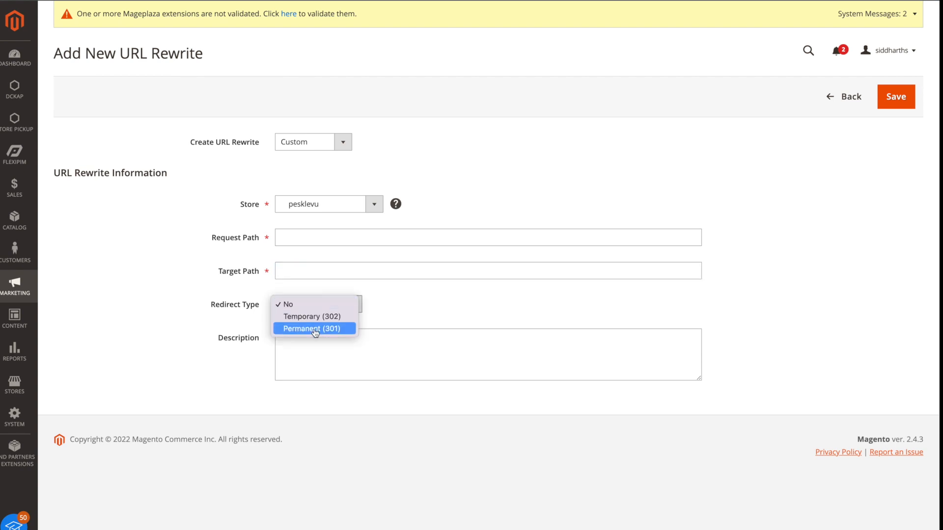
- Set the Redirect Type to Permanent (301)
click(314, 328)
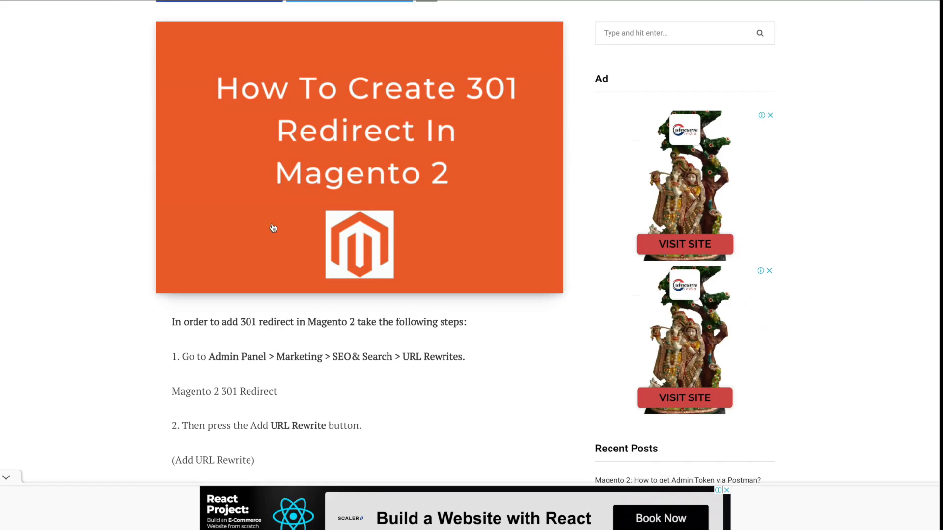
mouse_move(247, 207)
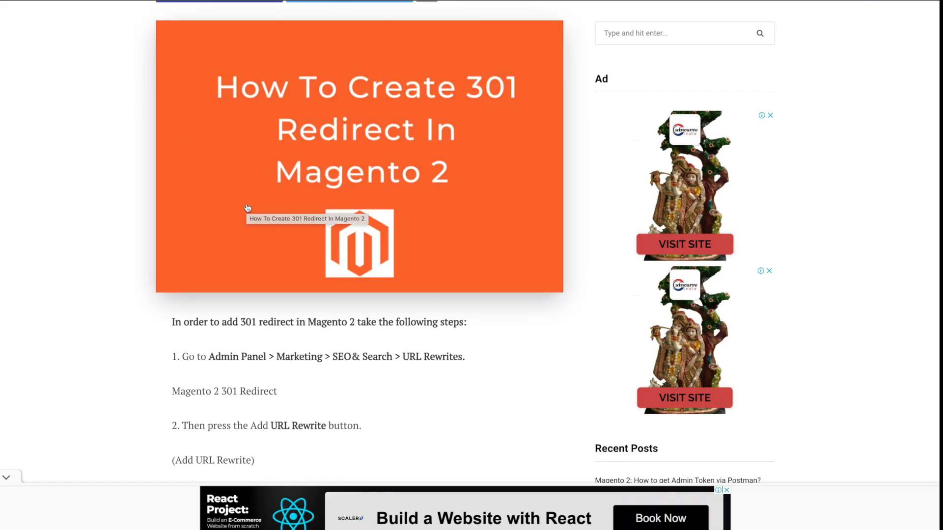
mouse_move(261, 351)
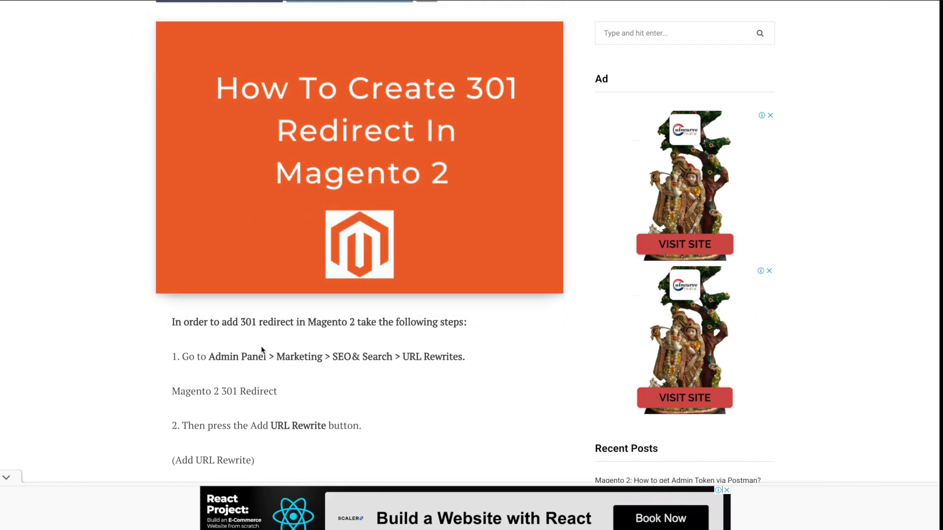
scroll(down, 3)
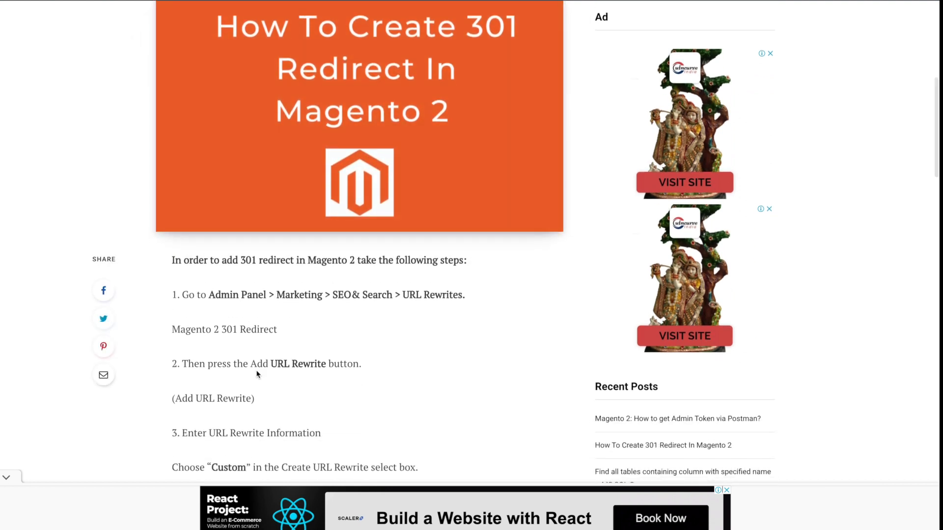
scroll(down, 3)
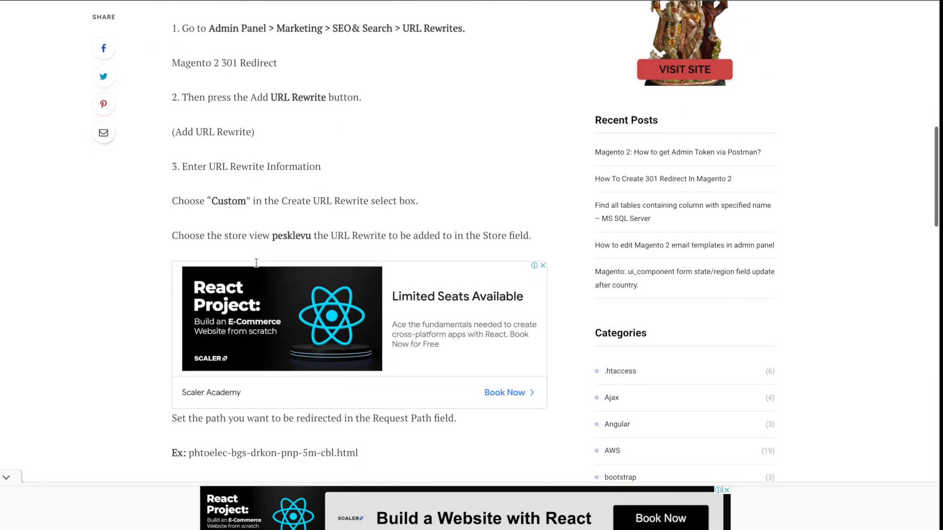
scroll(down, 3)
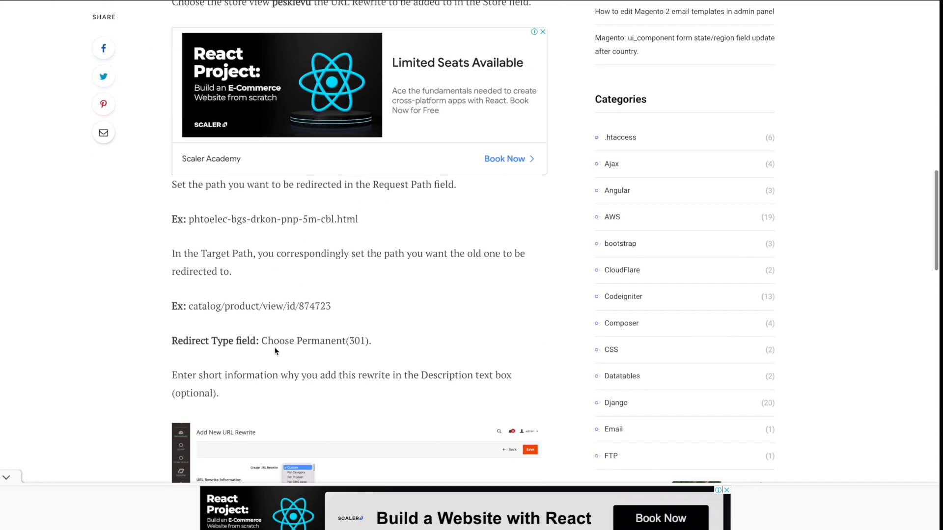
scroll(down, 3)
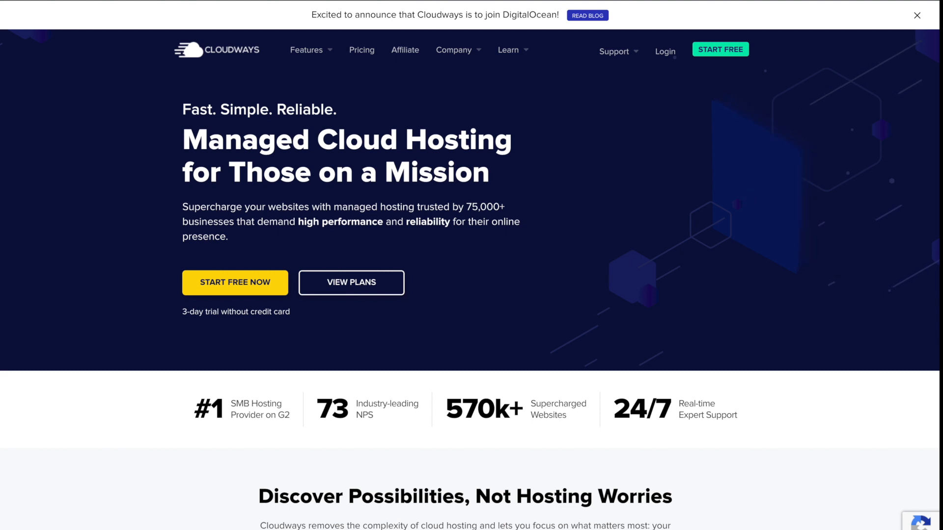
mouse_move(225, 42)
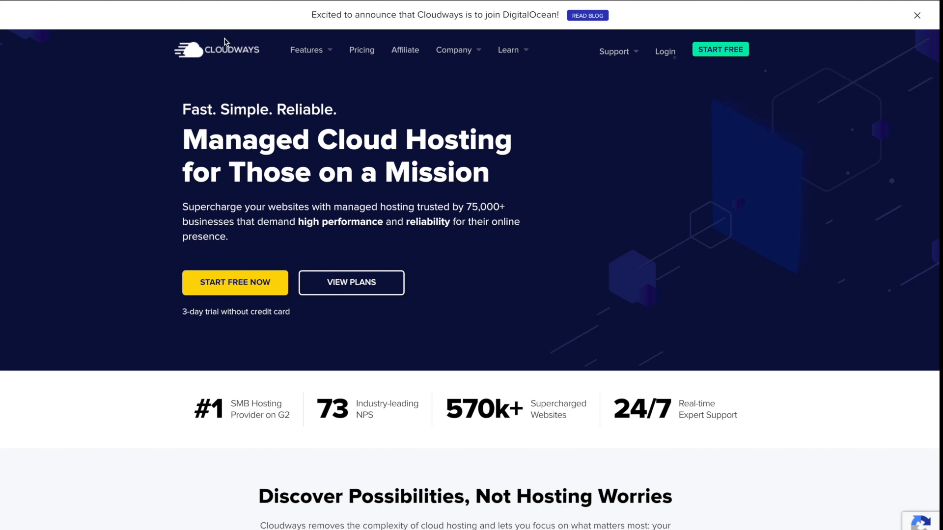
mouse_move(252, 103)
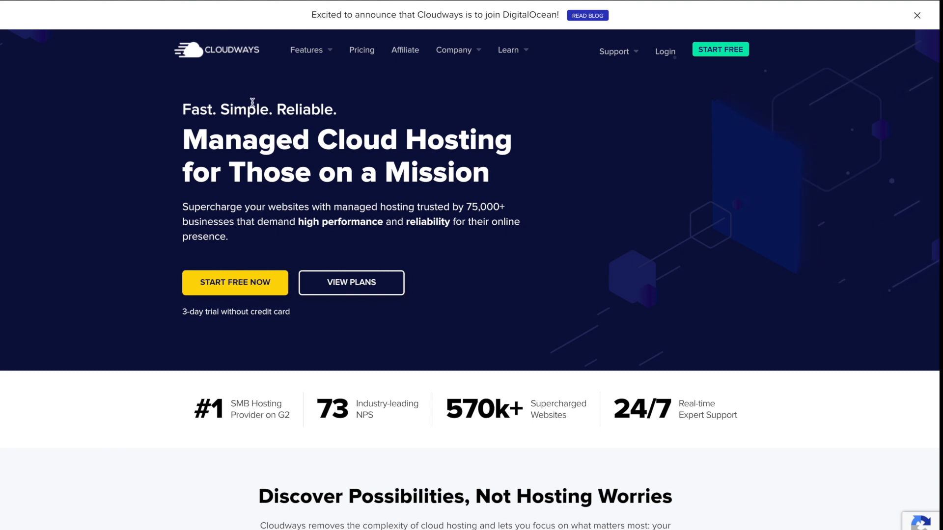